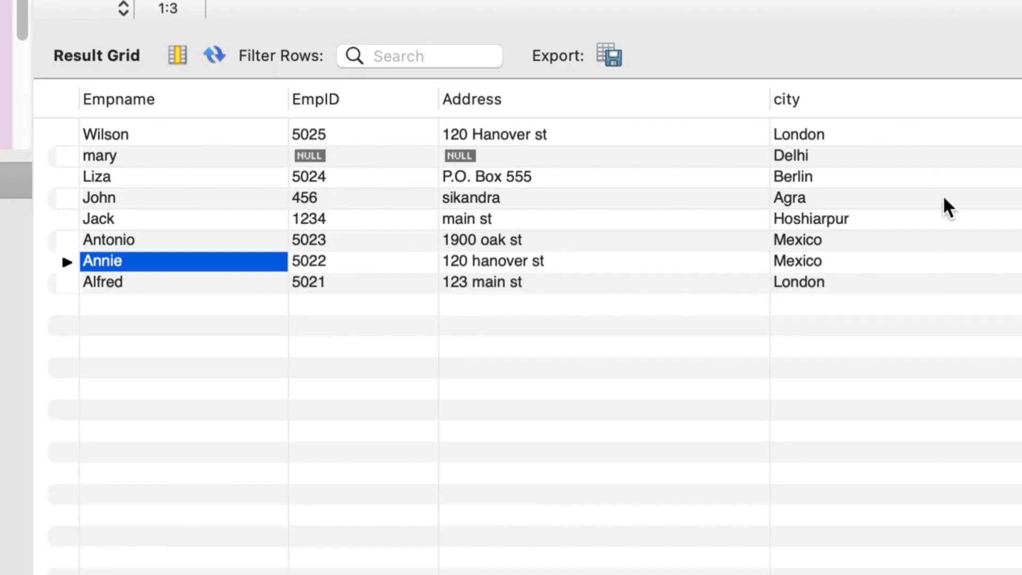
mouse_move(233, 107)
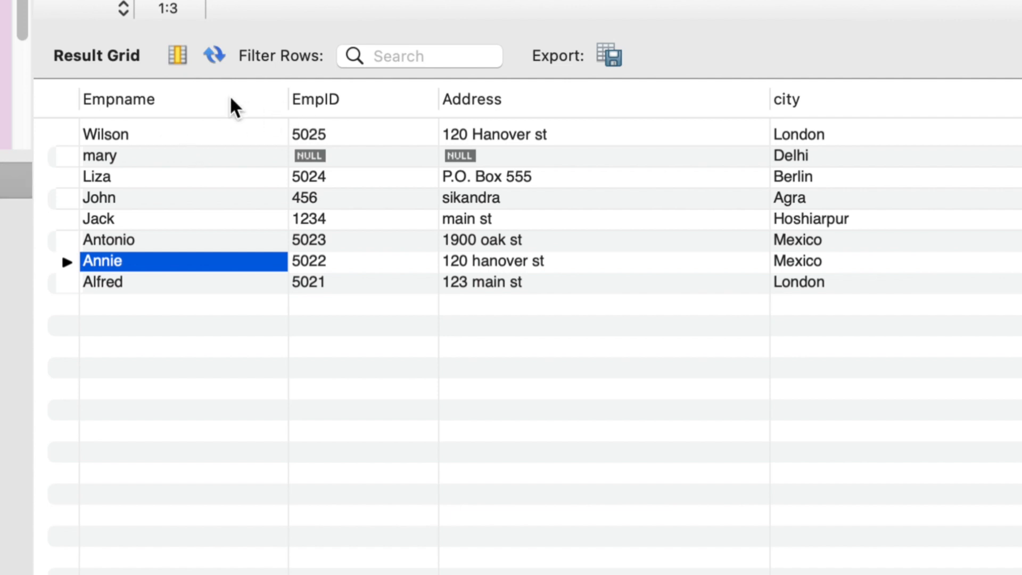
mouse_move(598, 120)
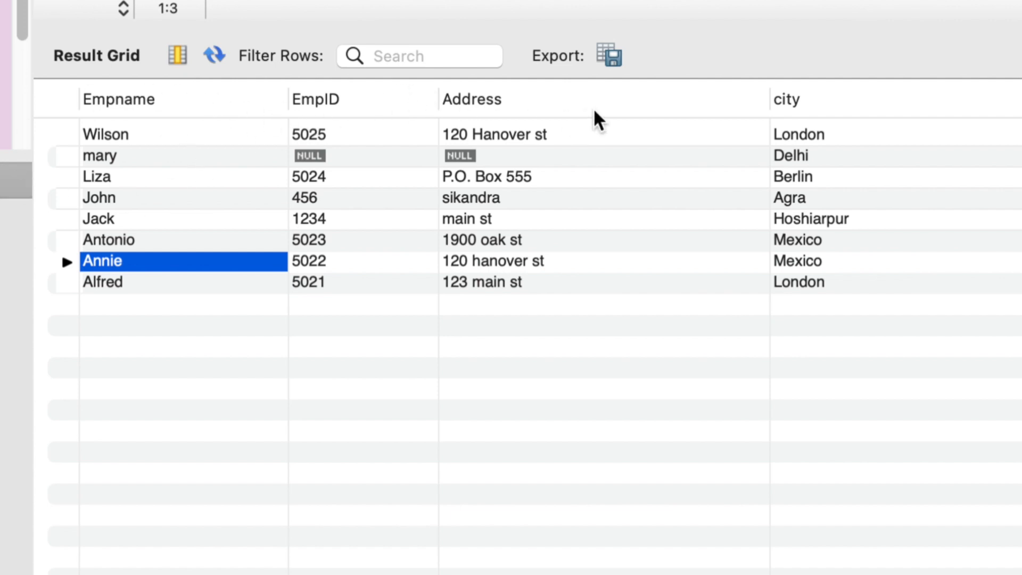
mouse_move(251, 176)
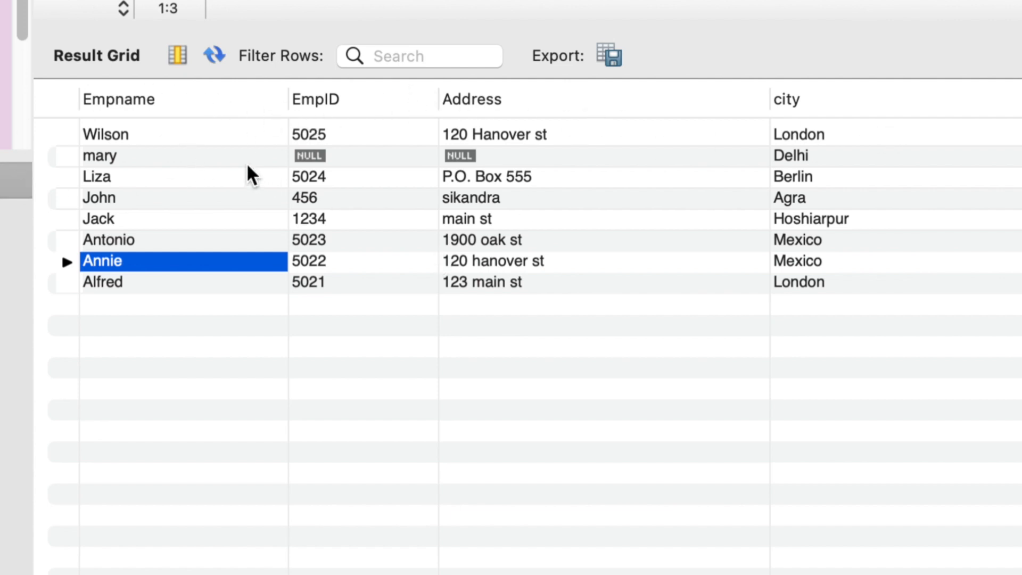
mouse_move(142, 161)
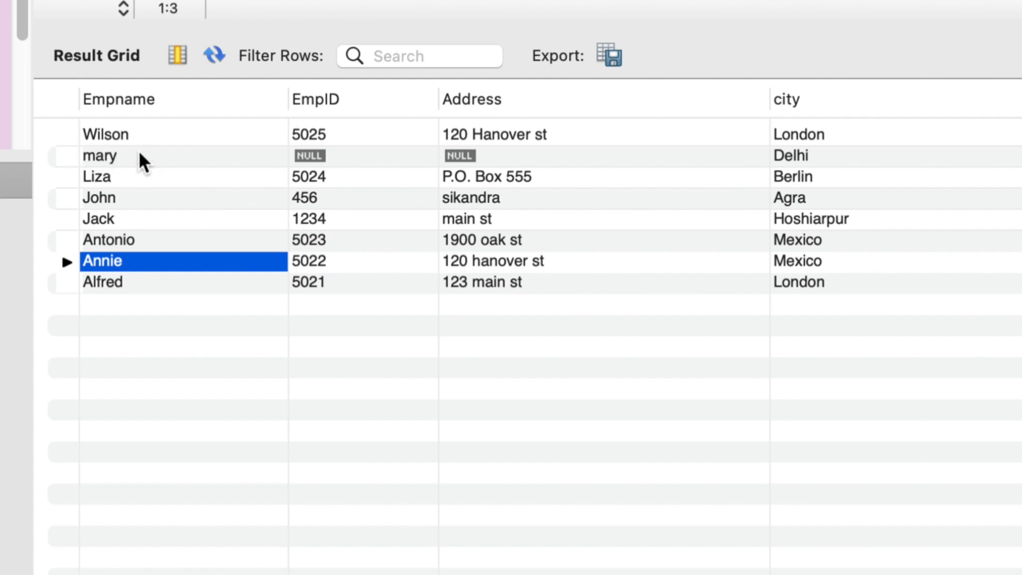
mouse_move(311, 162)
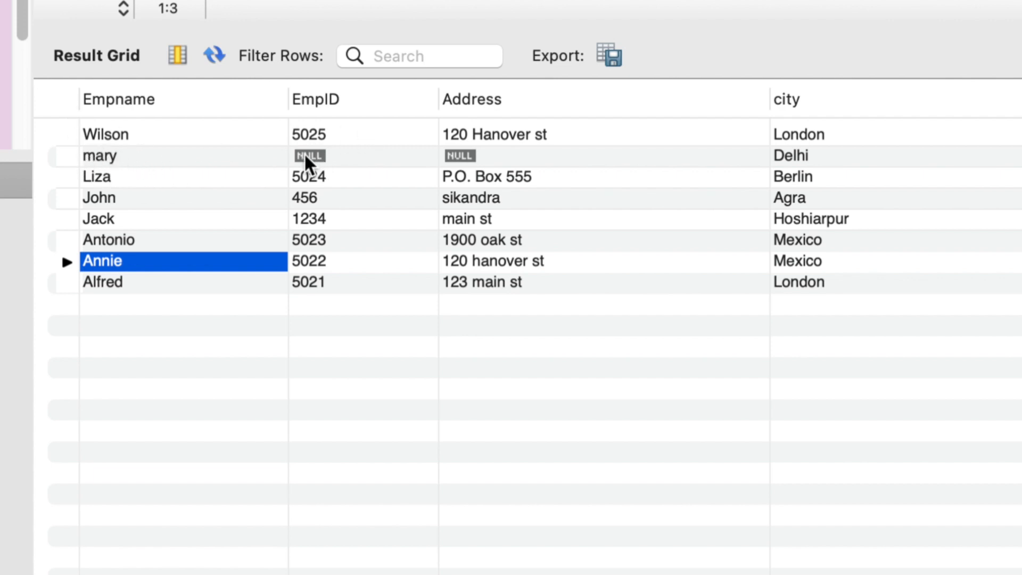
mouse_move(483, 162)
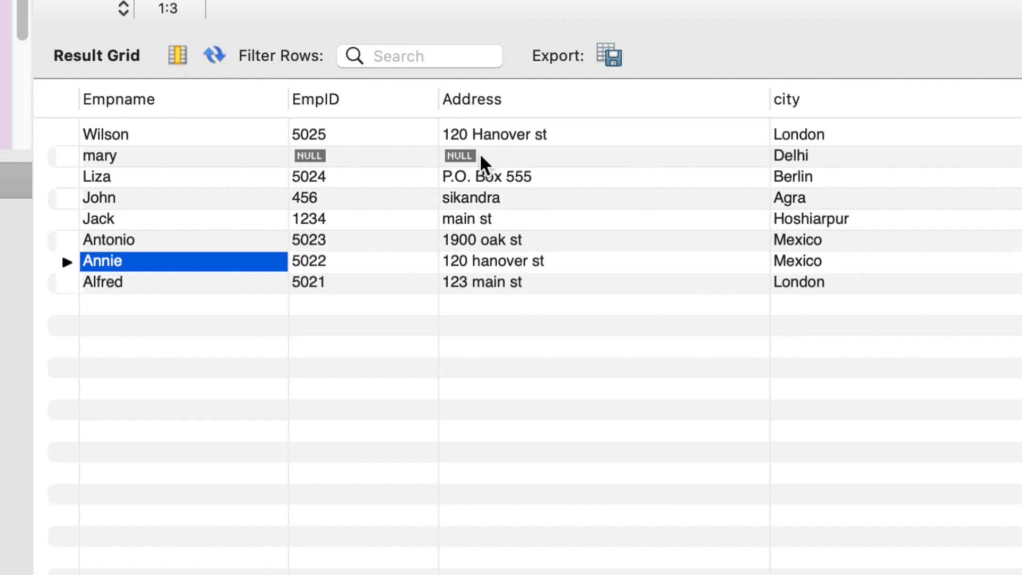
mouse_move(396, 167)
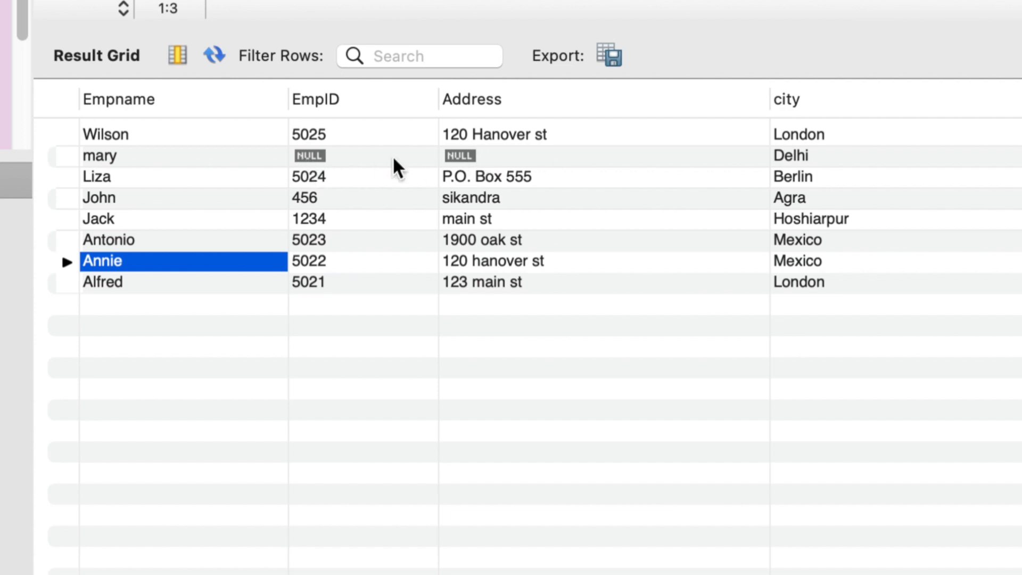
mouse_move(225, 179)
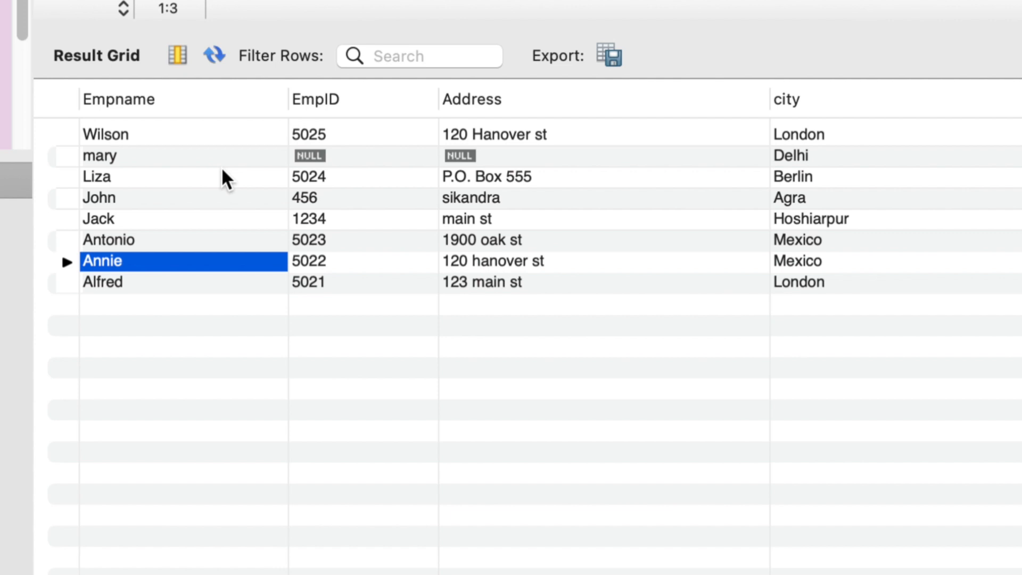
mouse_move(336, 150)
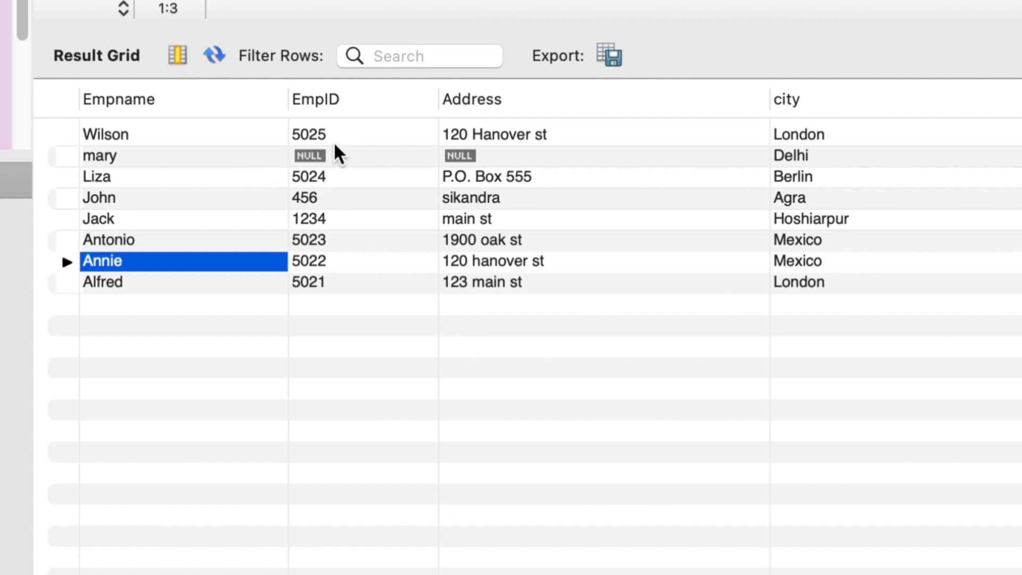
mouse_move(499, 199)
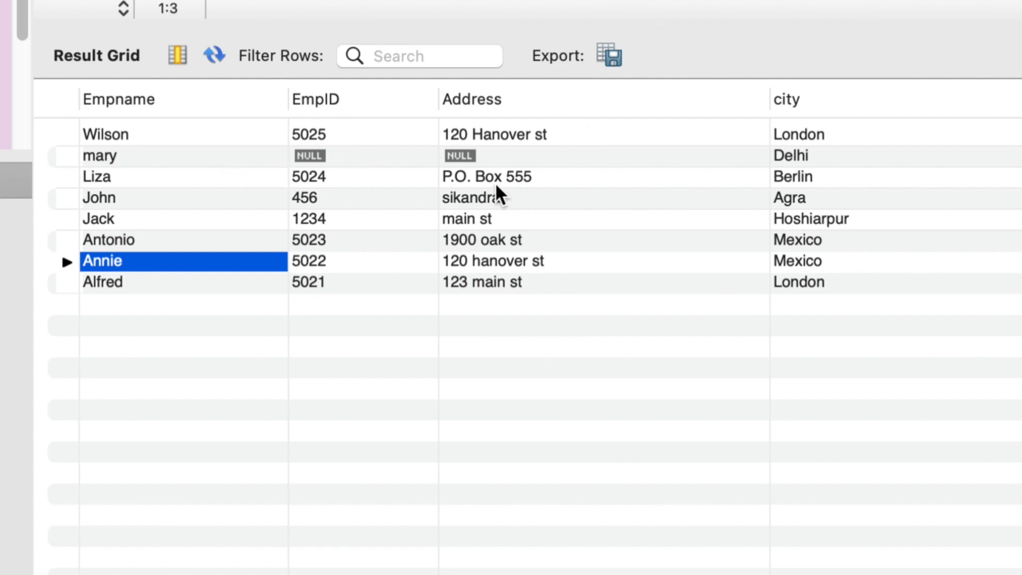
mouse_move(154, 162)
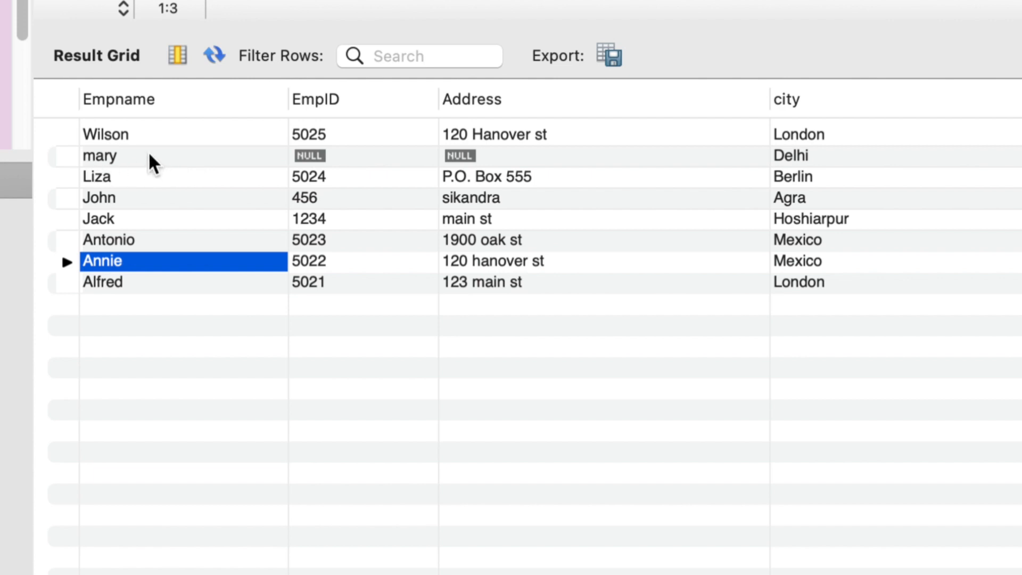
mouse_move(95, 168)
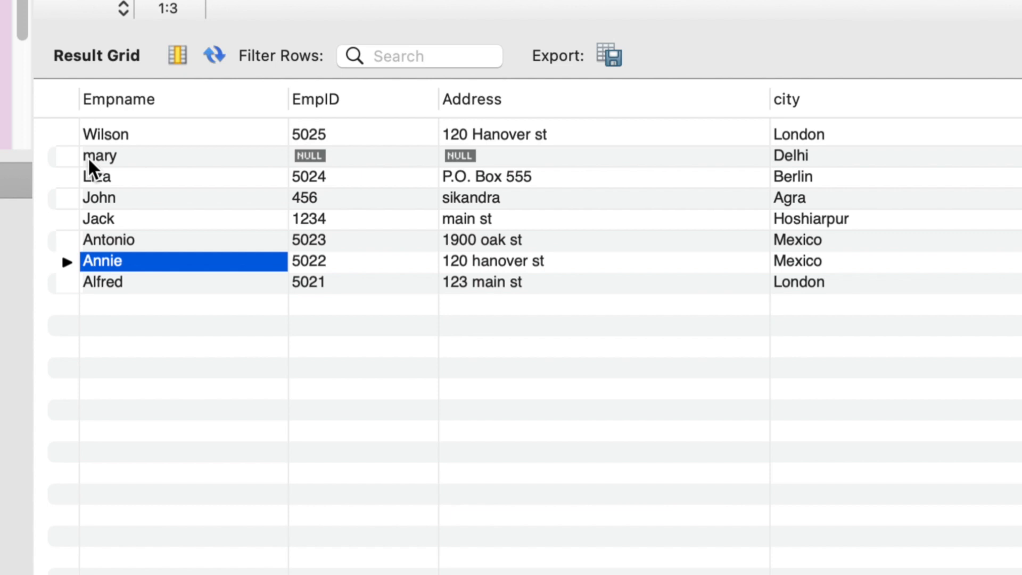
mouse_move(362, 172)
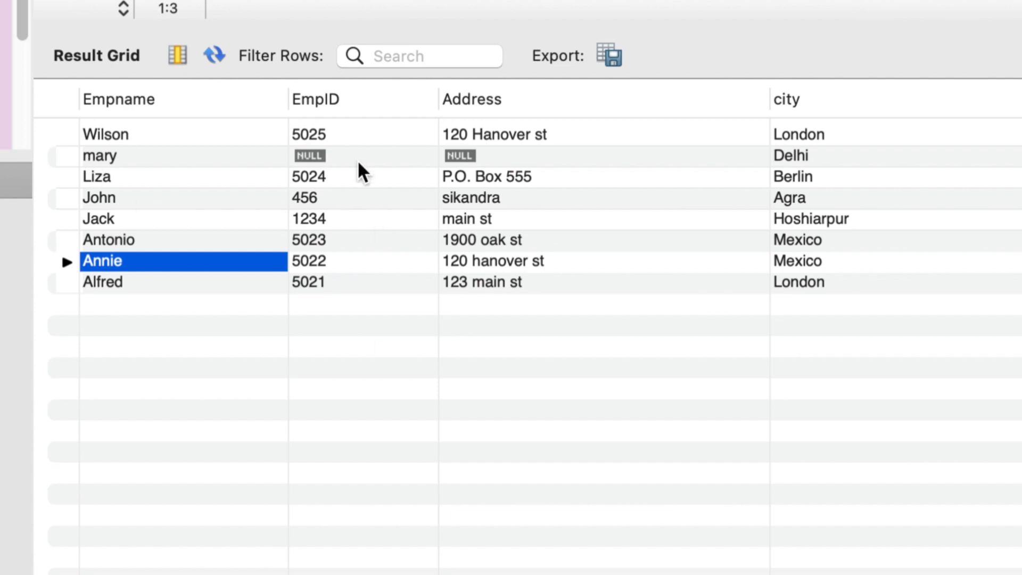
mouse_move(281, 354)
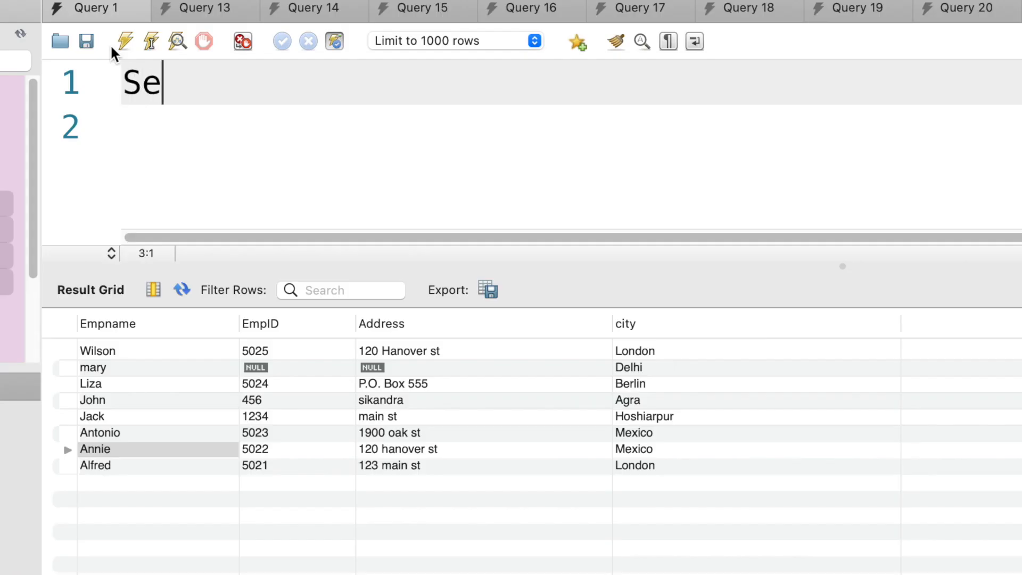
Step: Write 'Select * from company.employees where EmpID IS NULL;' in the SQL editor
type("lect * fr")
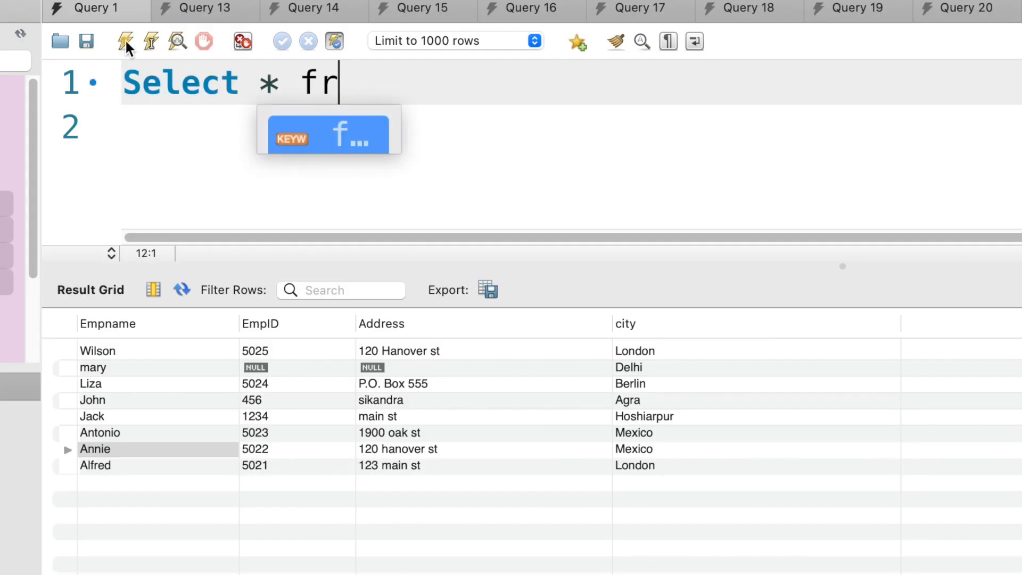
type("om company.")
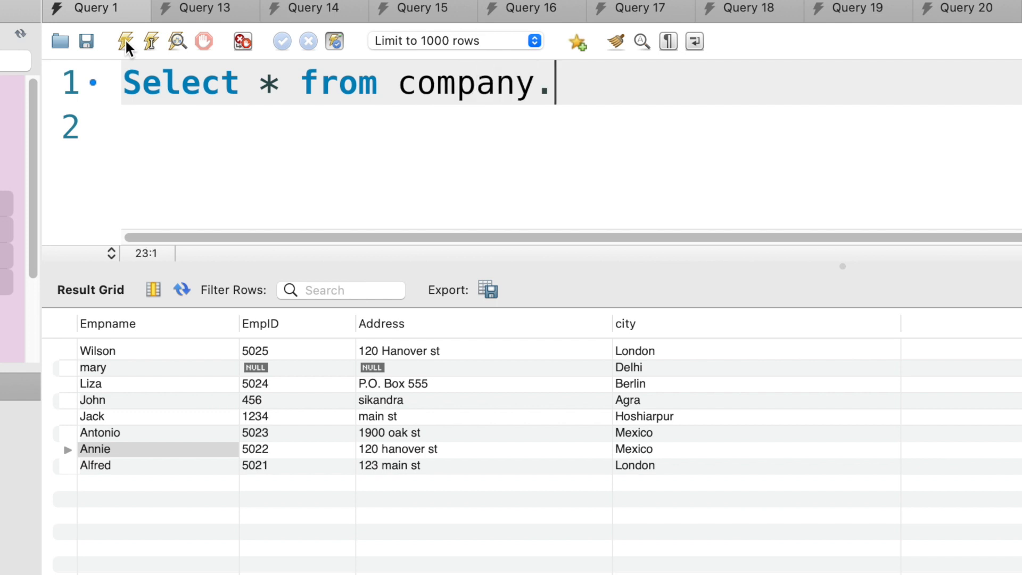
type("employee")
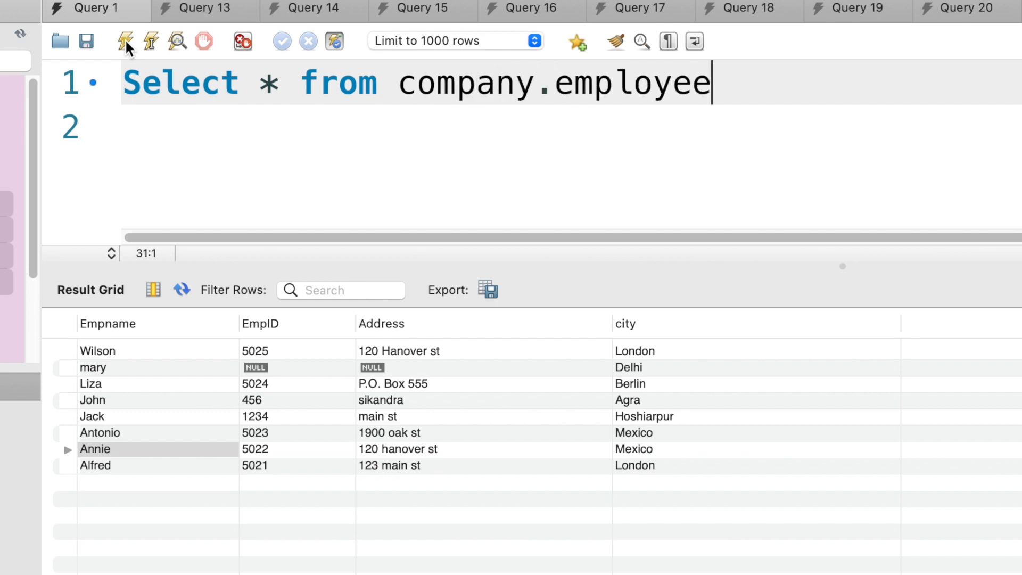
type("s")
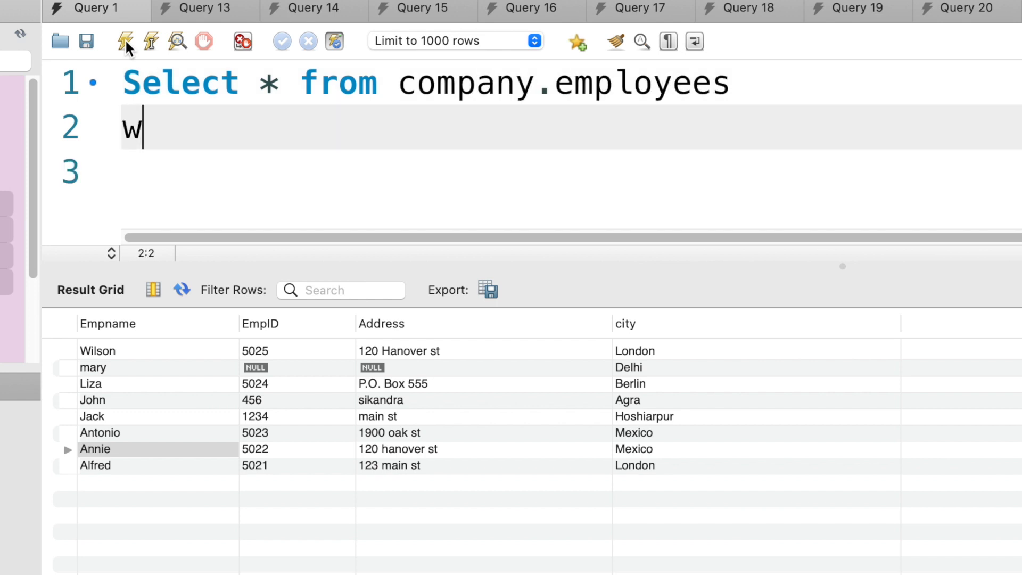
type("here Emp")
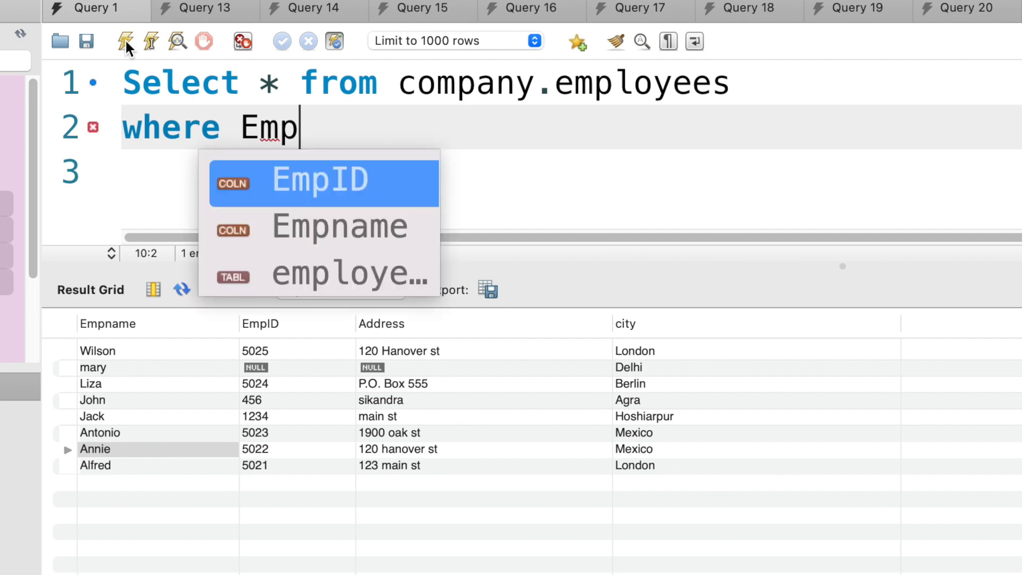
left_click(320, 181)
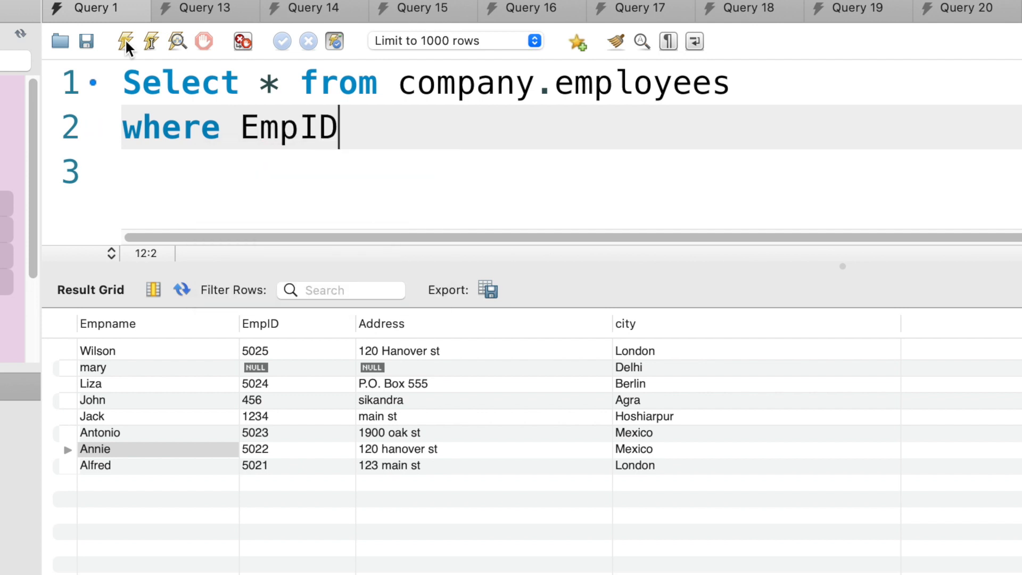
type("ID")
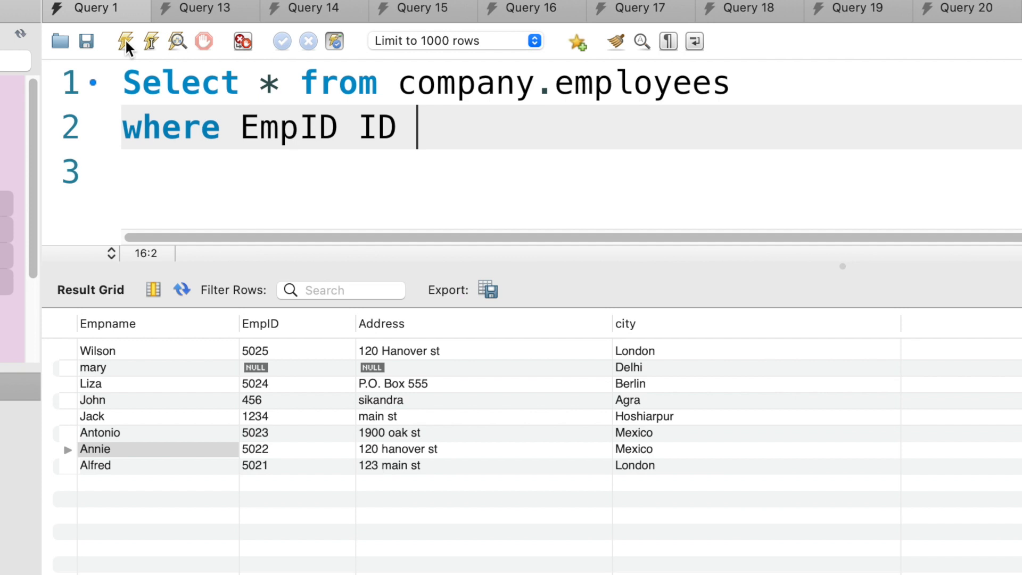
type("IS NULL")
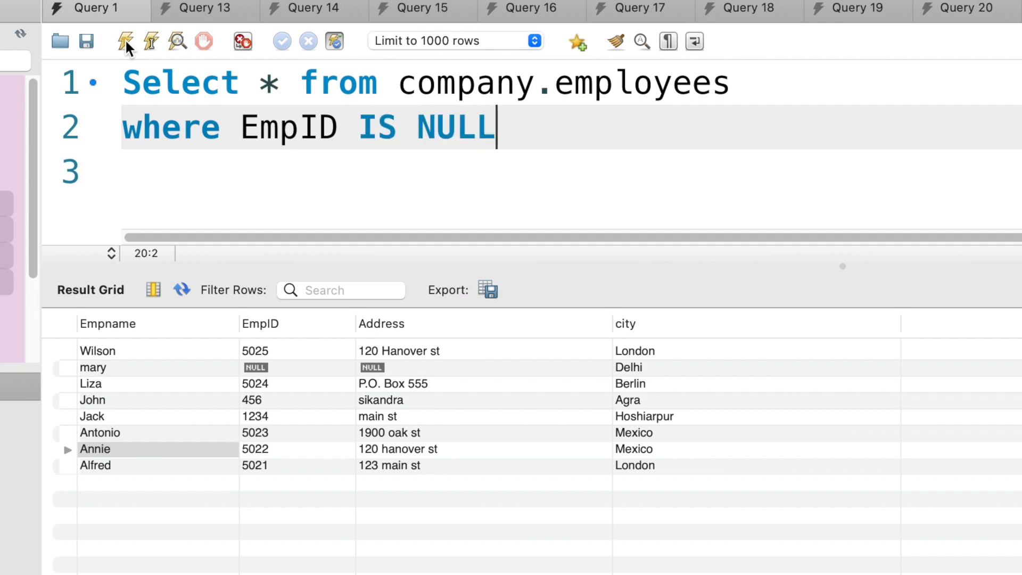
type(";")
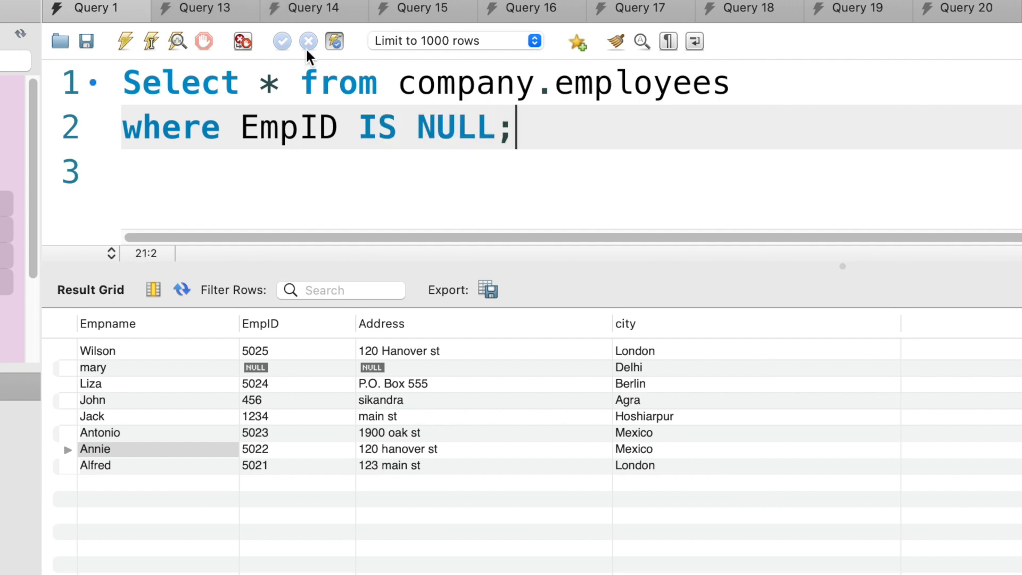
mouse_move(180, 371)
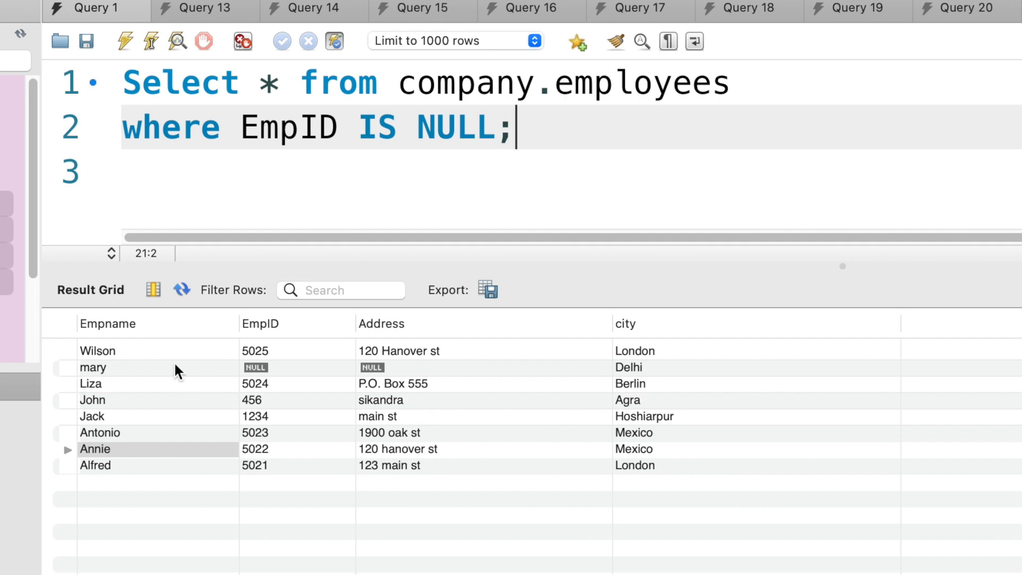
mouse_move(264, 370)
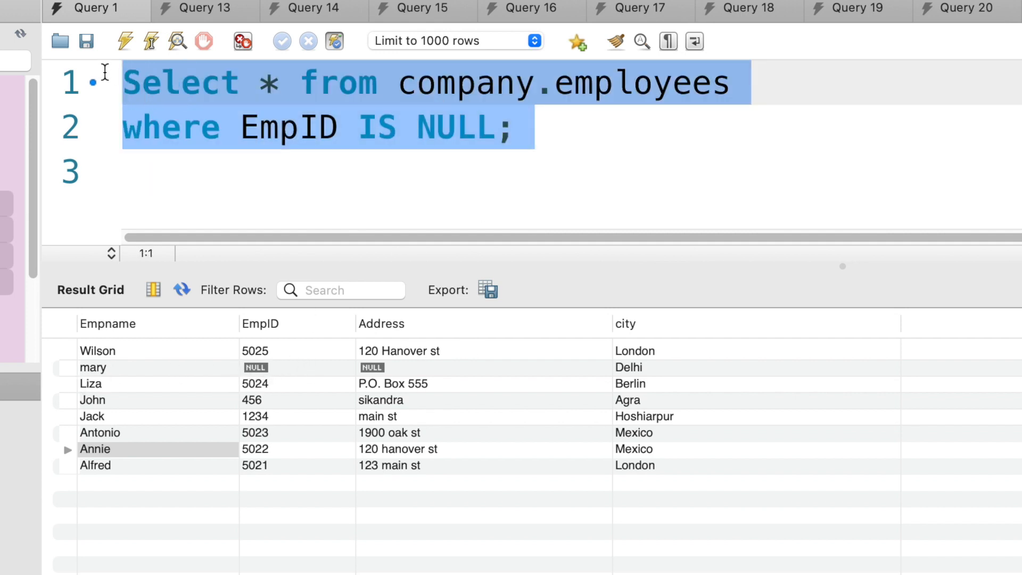
Step: Run the EmpID IS NULL query returning only mary, then change the column to Address
left_click(123, 41)
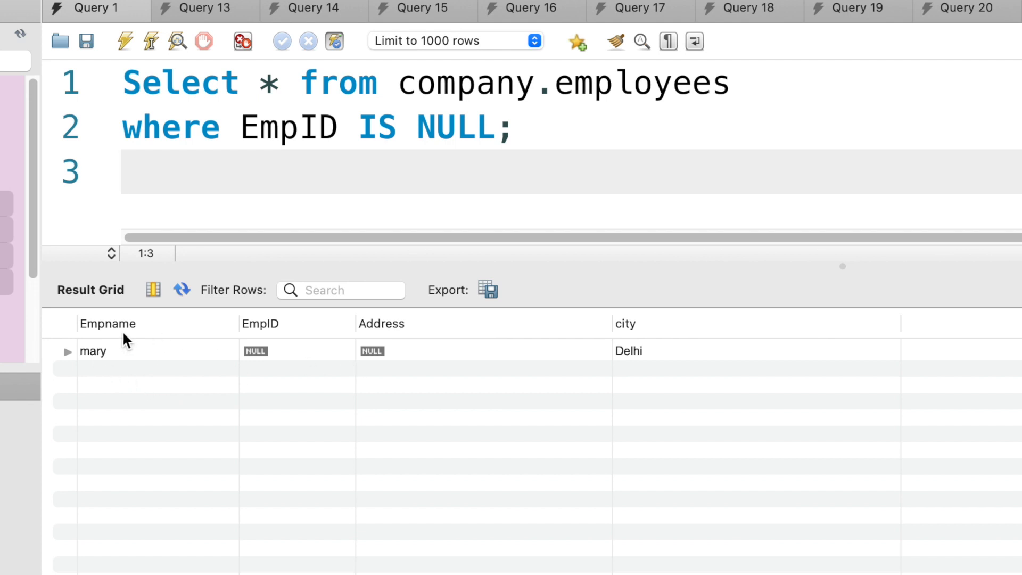
mouse_move(40, 346)
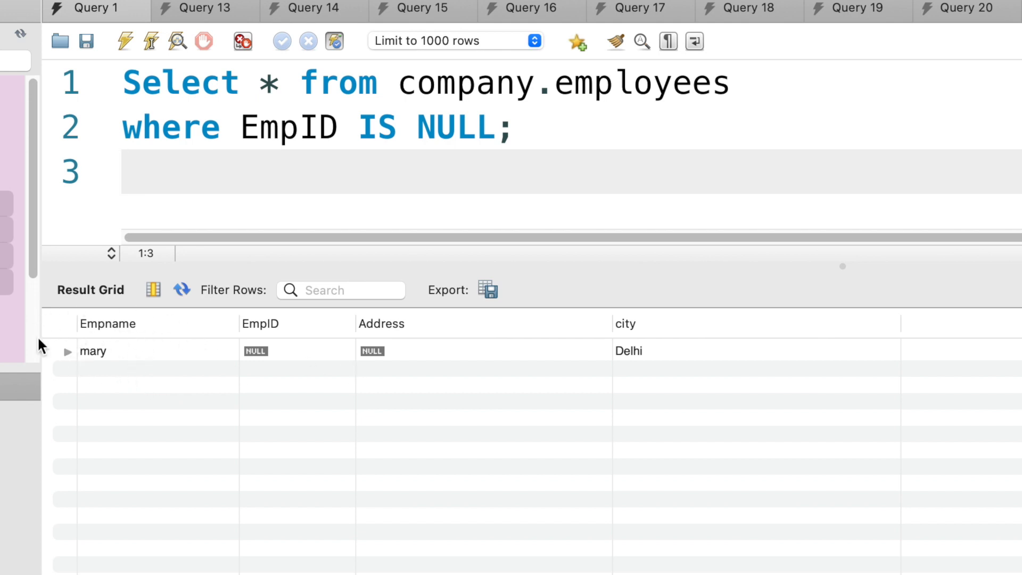
mouse_move(256, 360)
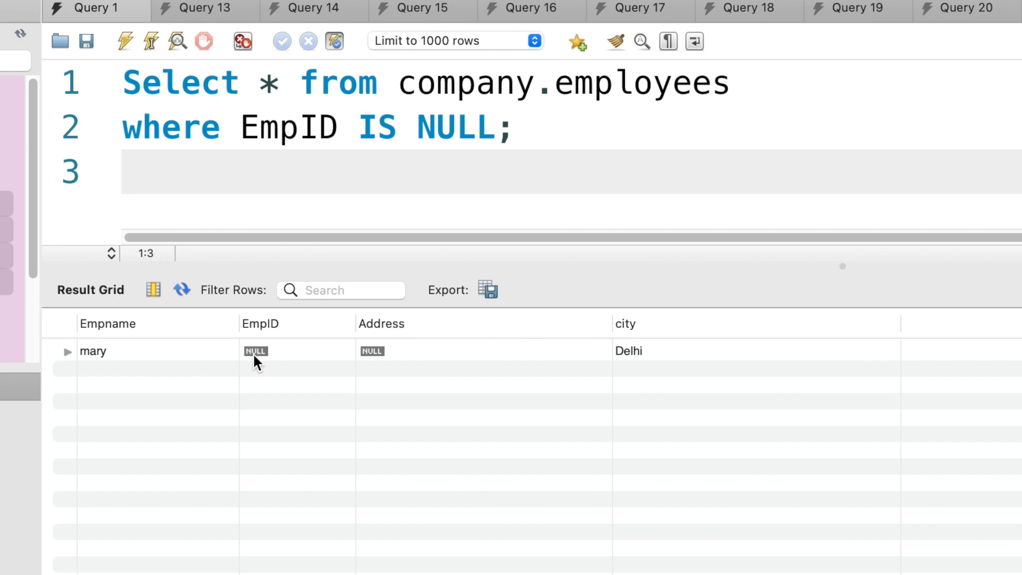
double_click(289, 128)
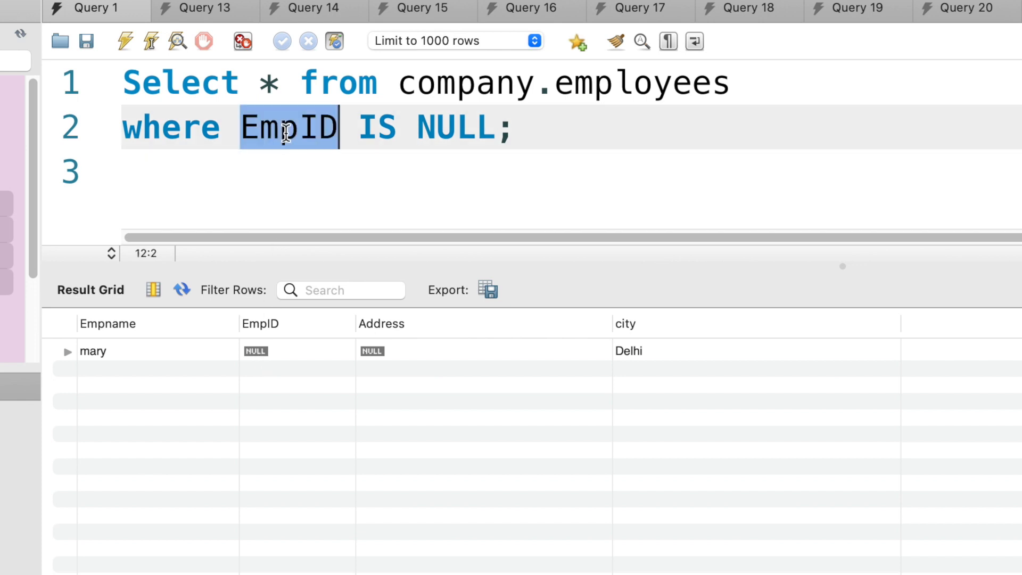
type("Addre")
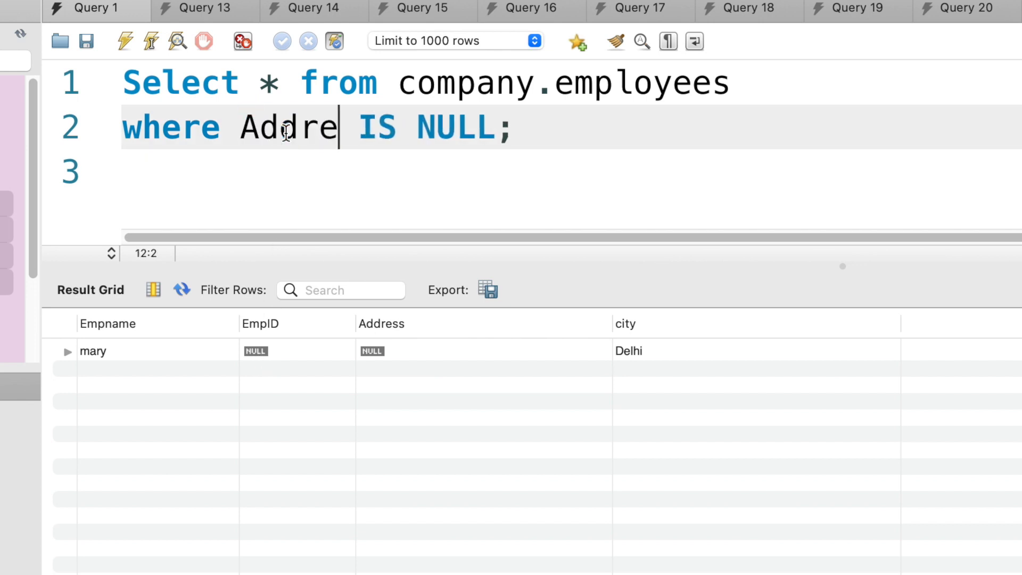
type("ss")
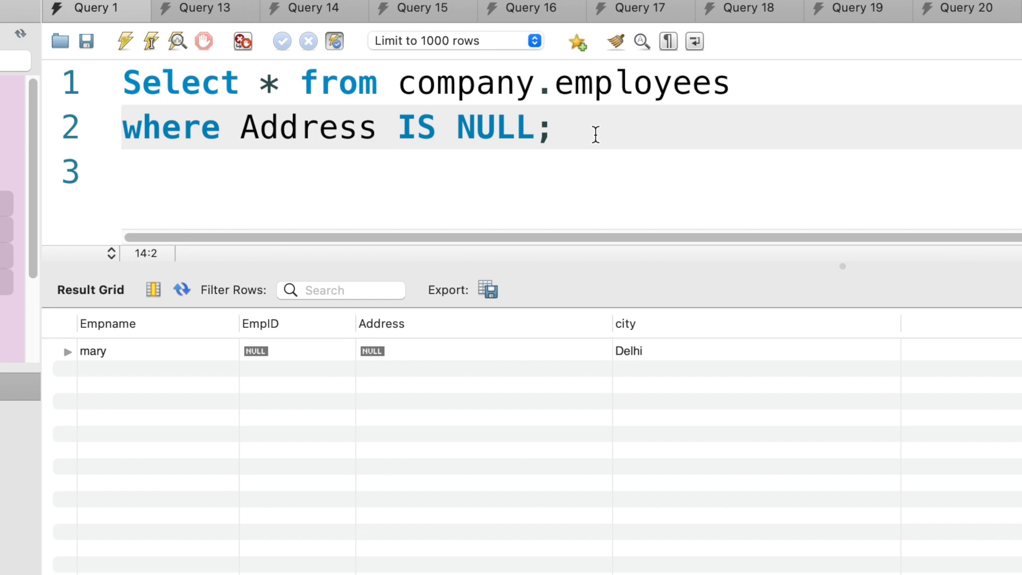
mouse_move(573, 127)
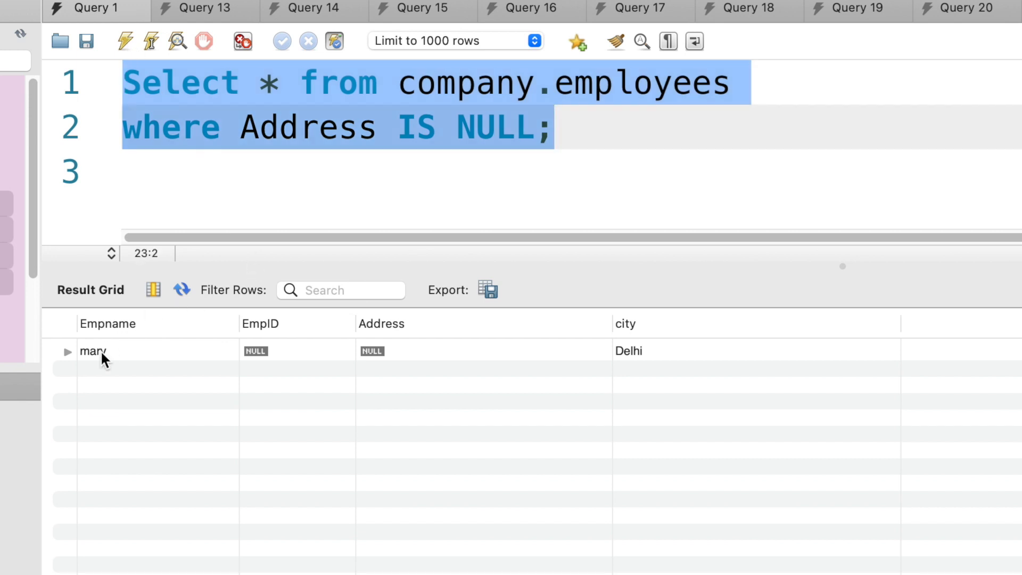
mouse_move(199, 369)
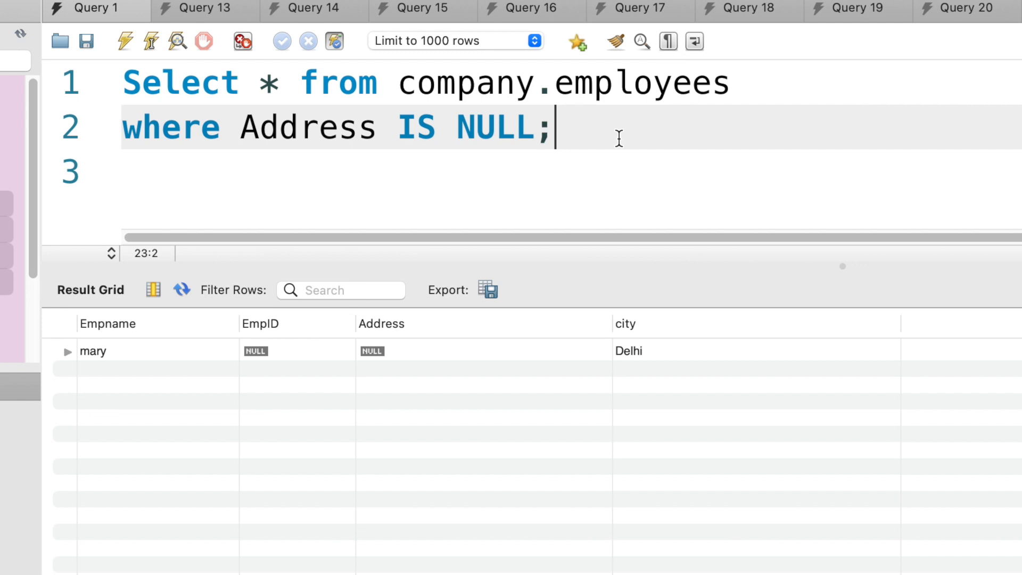
Step: Write a second query 'Select * from company.employees where EmpID is NOT NULL;' and select it
type("Select &")
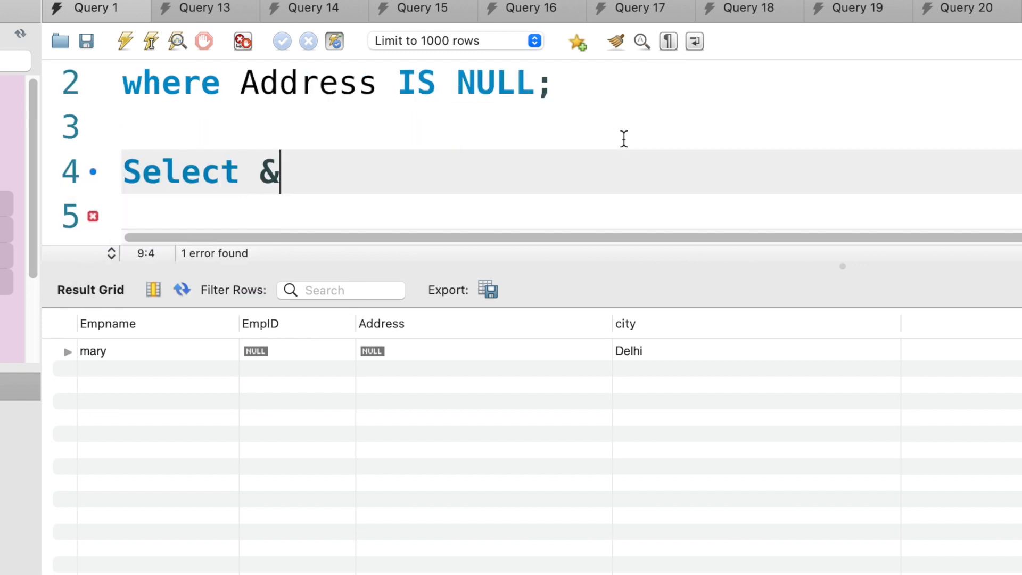
type("* fro")
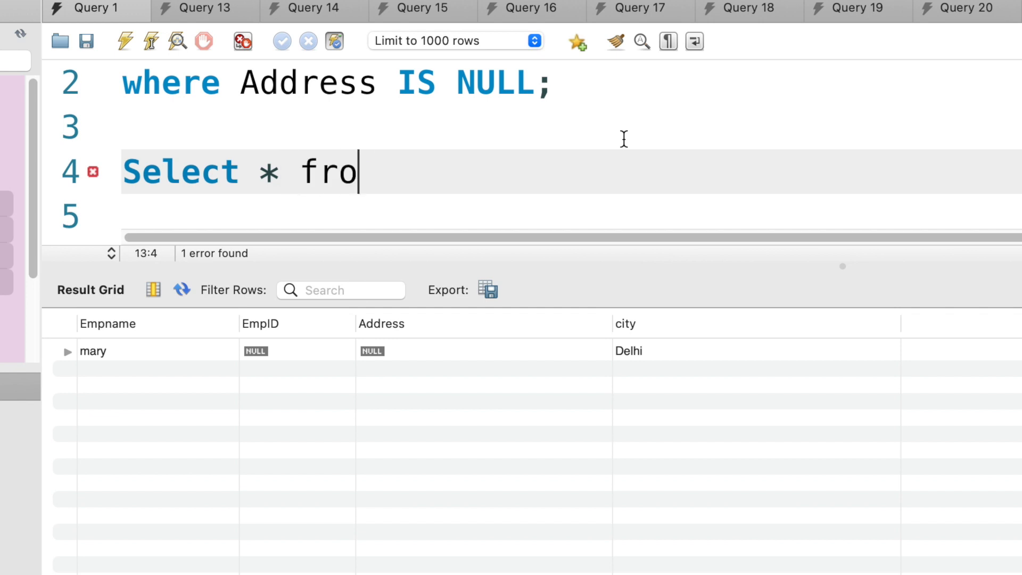
type("m company.em")
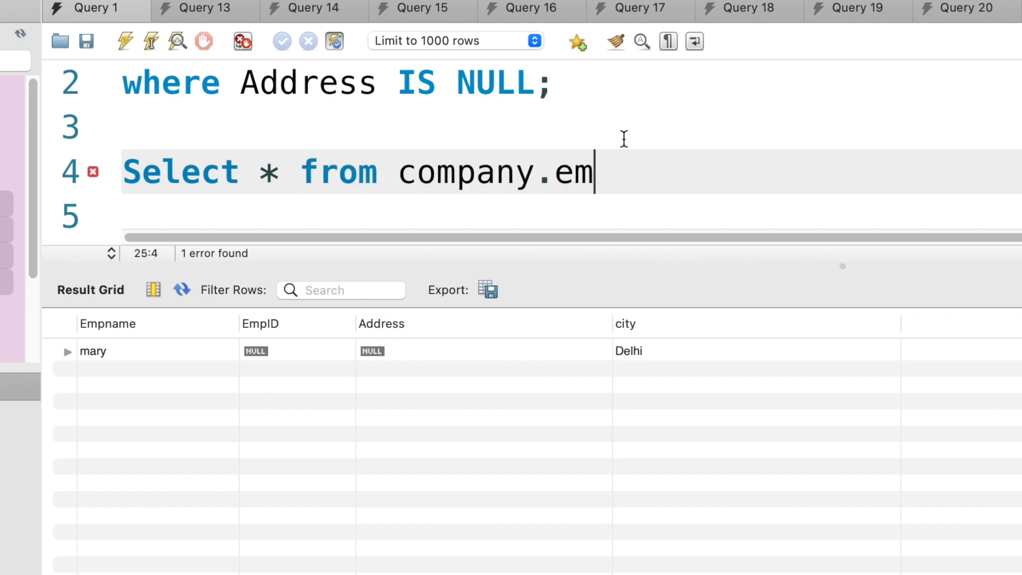
type("ployees")
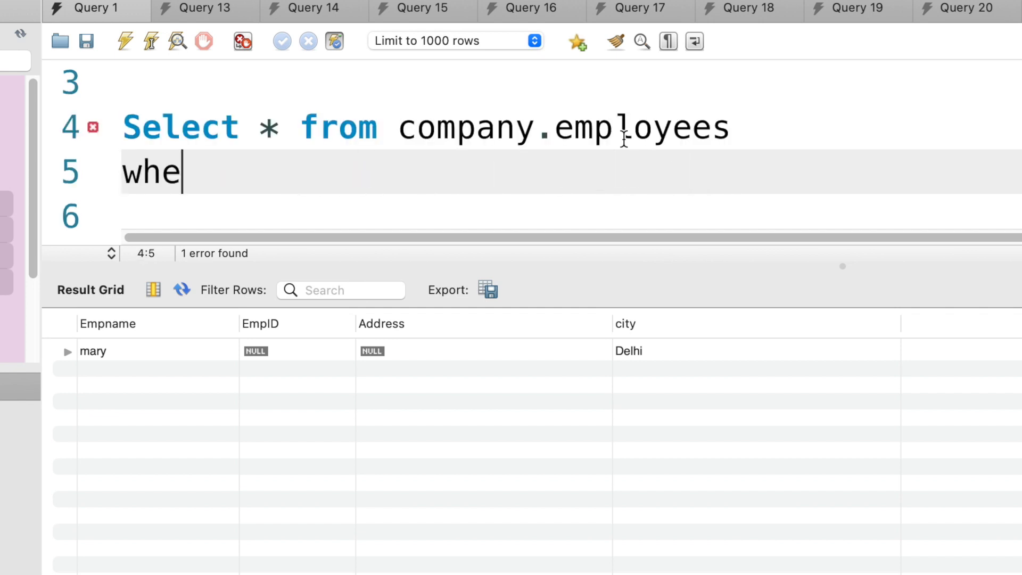
type("re Em")
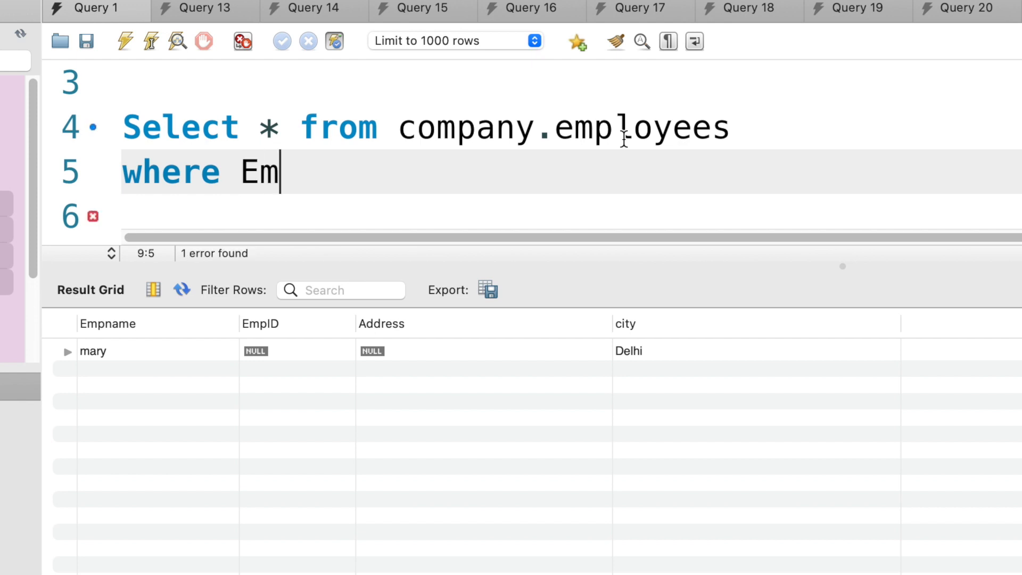
type("pID is")
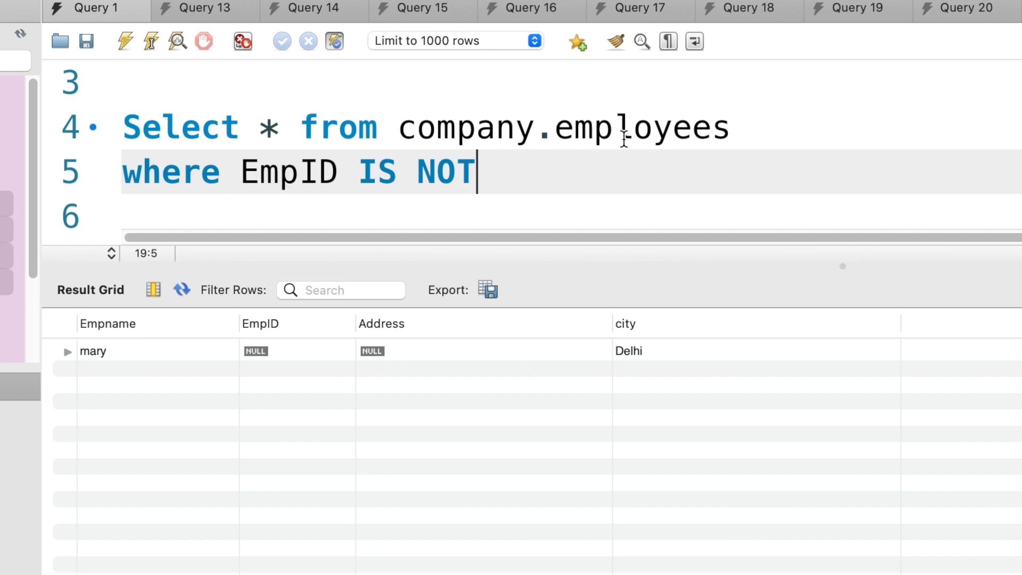
type("NULL;")
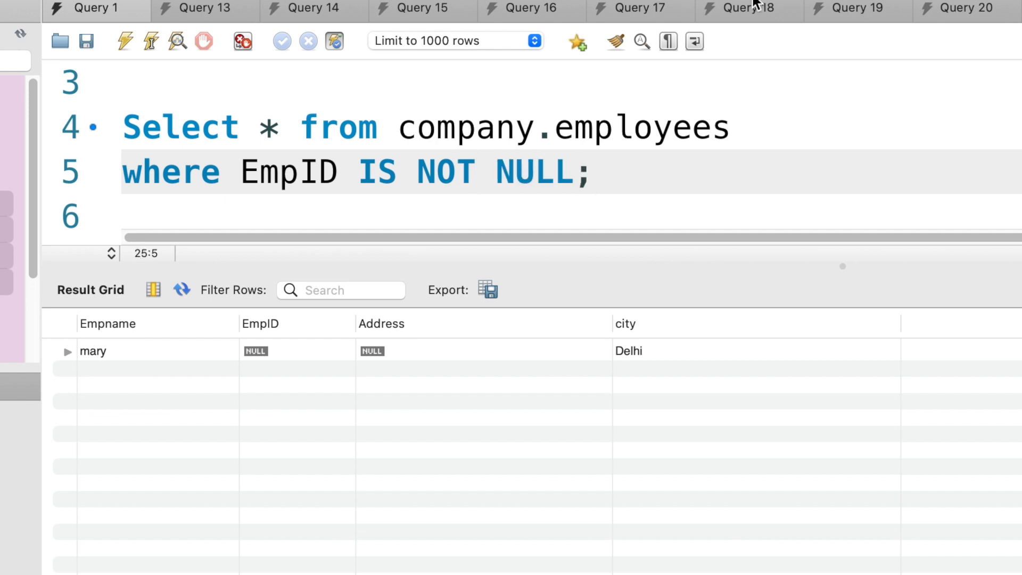
mouse_move(52, 424)
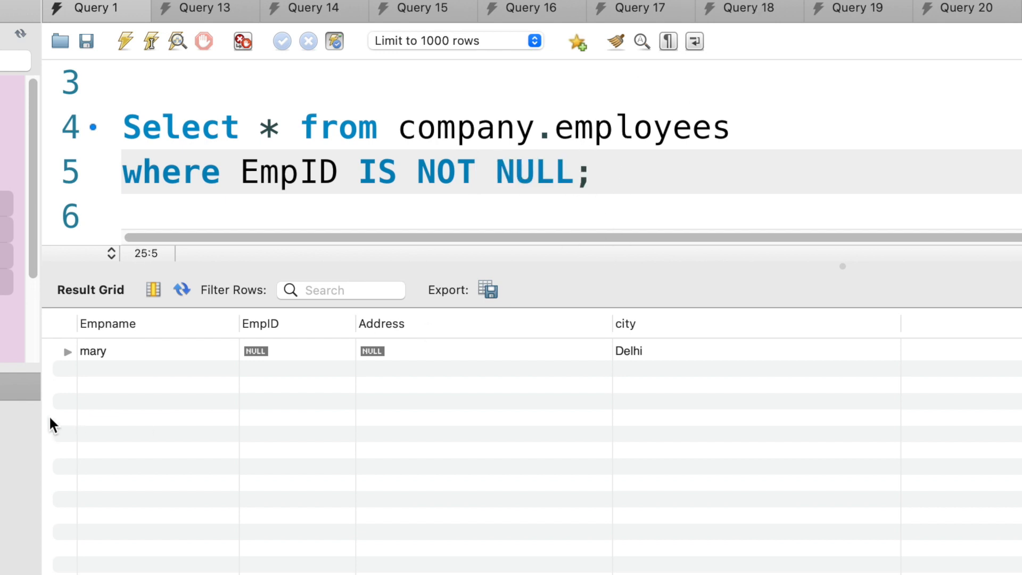
mouse_move(637, 183)
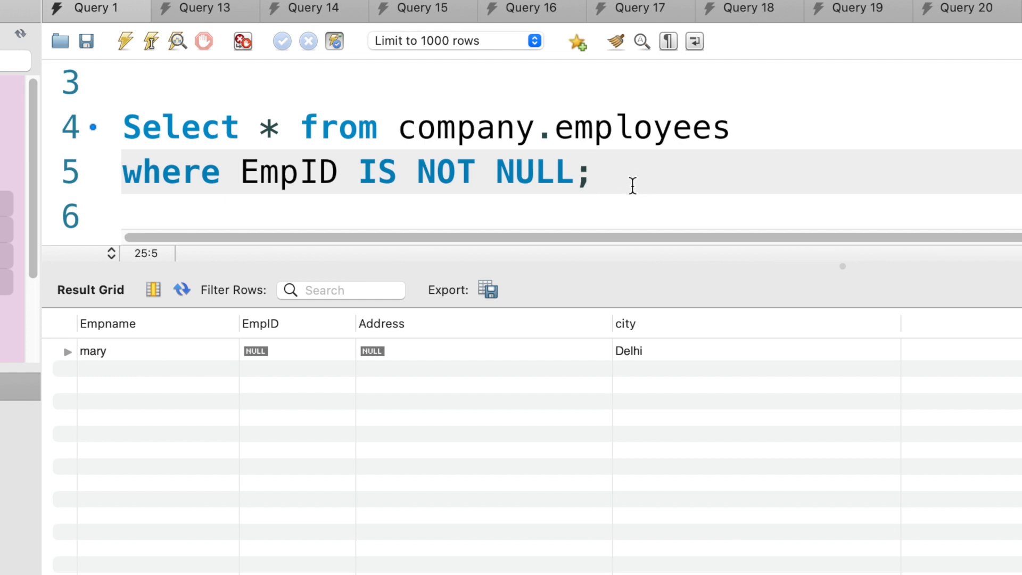
left_click(592, 172)
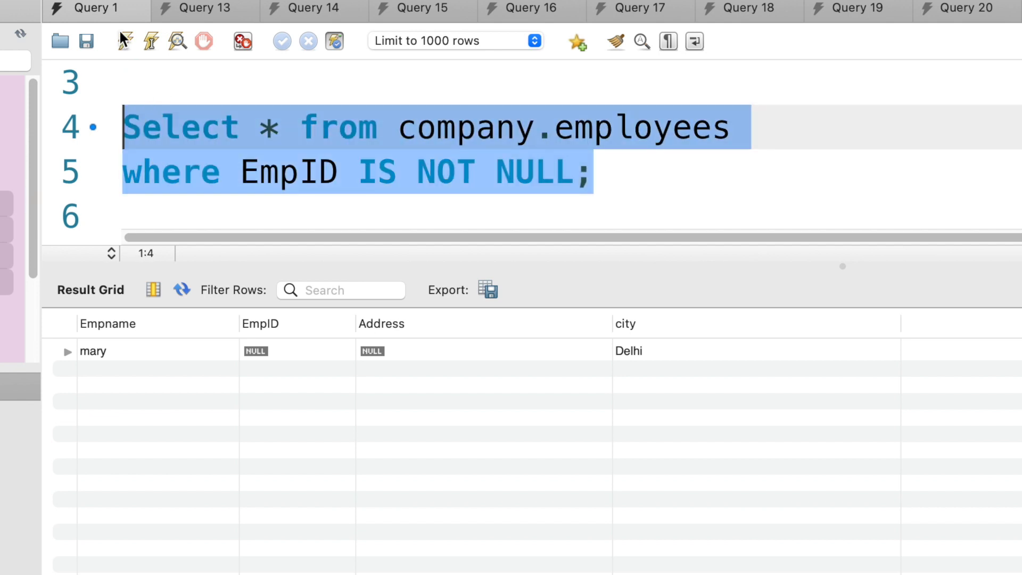
Step: Run the IS NOT NULL query to list the seven employees with an EmpID, excluding mary
left_click(122, 41)
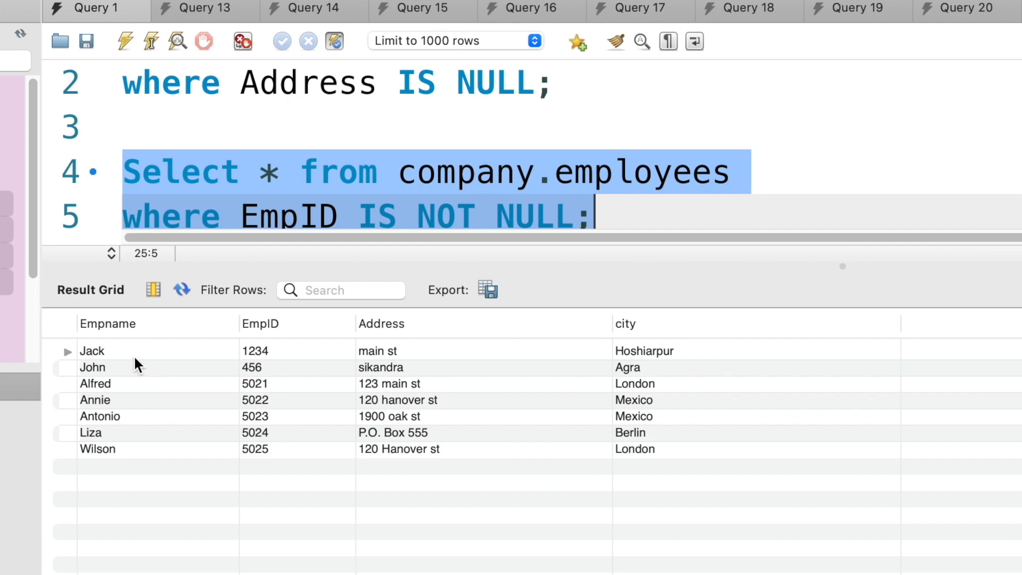
mouse_move(213, 421)
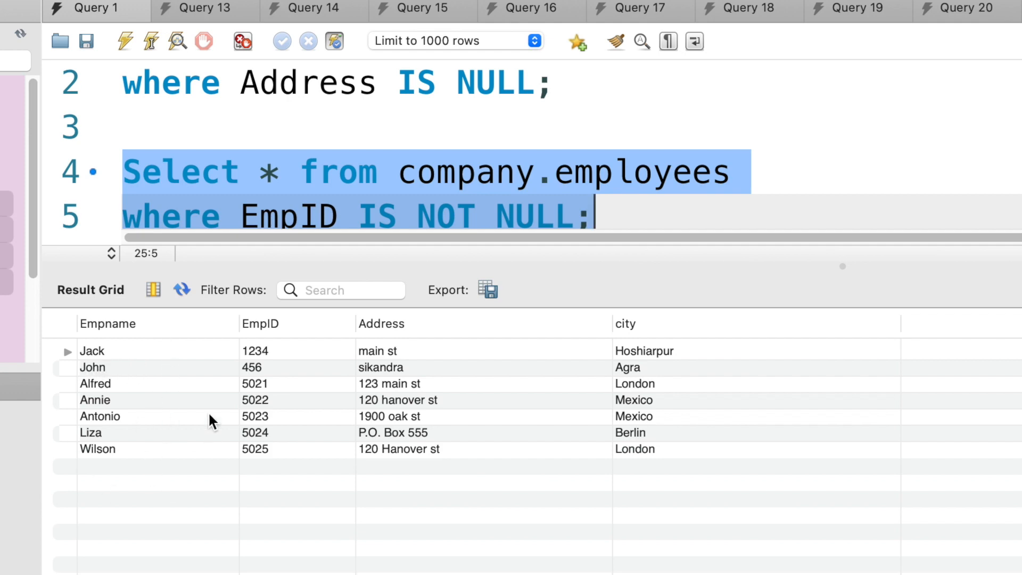
mouse_move(186, 404)
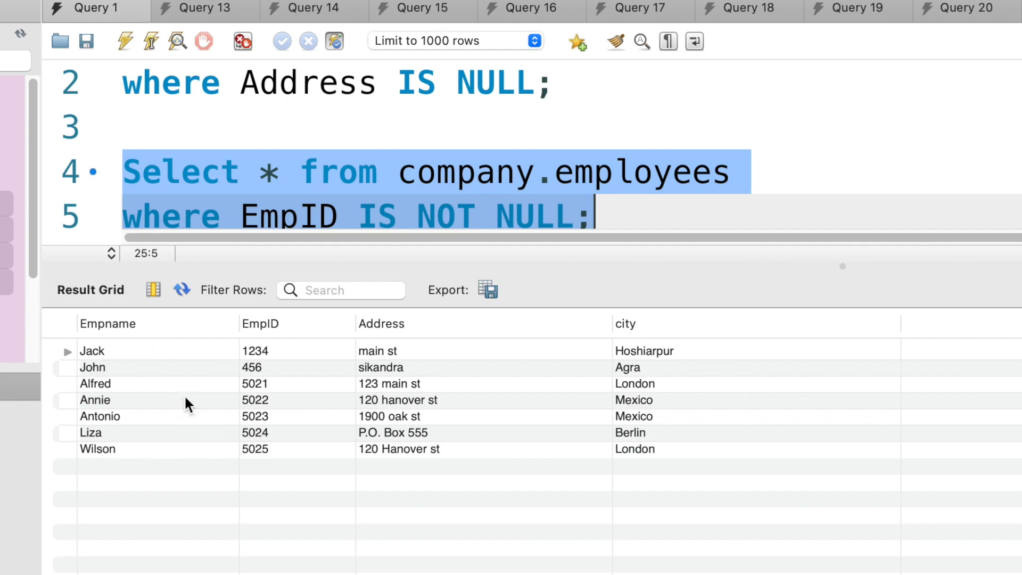
mouse_move(798, 191)
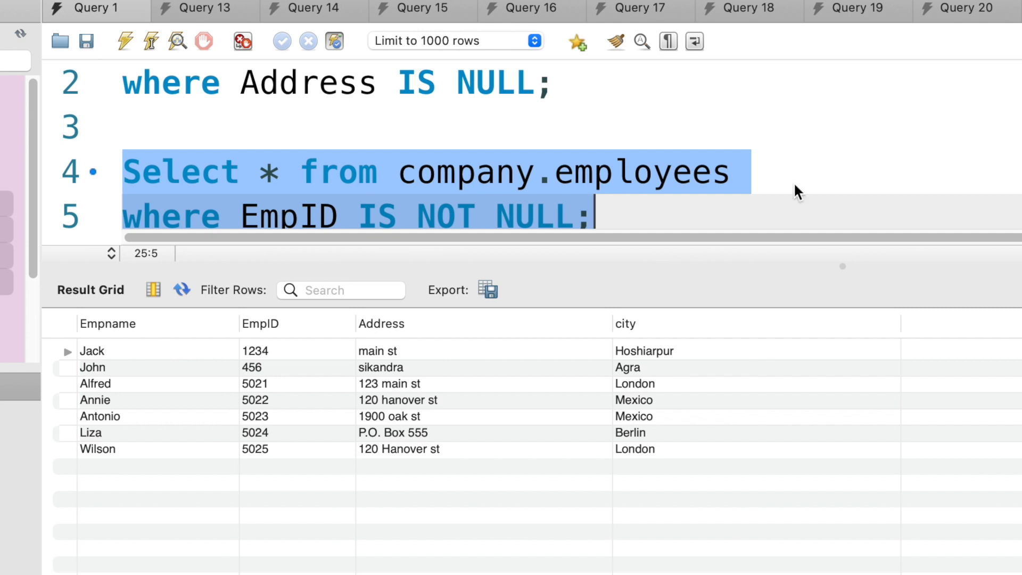